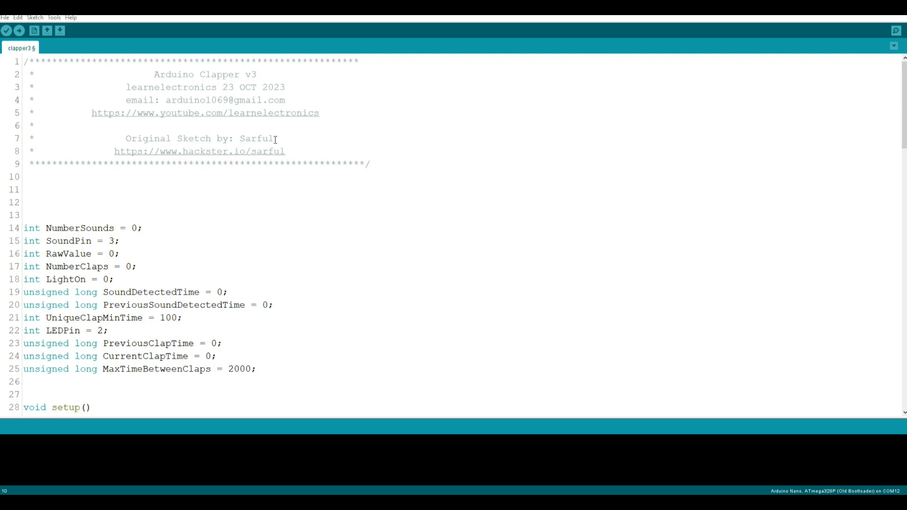
Point out the original author credit in the header and the SoundPin and global variable declarations.
double_click(257, 138)
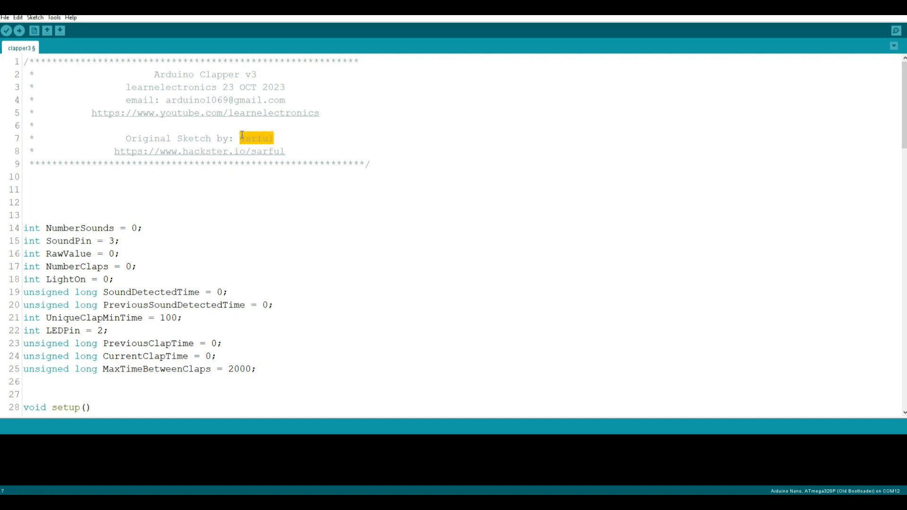
mouse_move(286, 148)
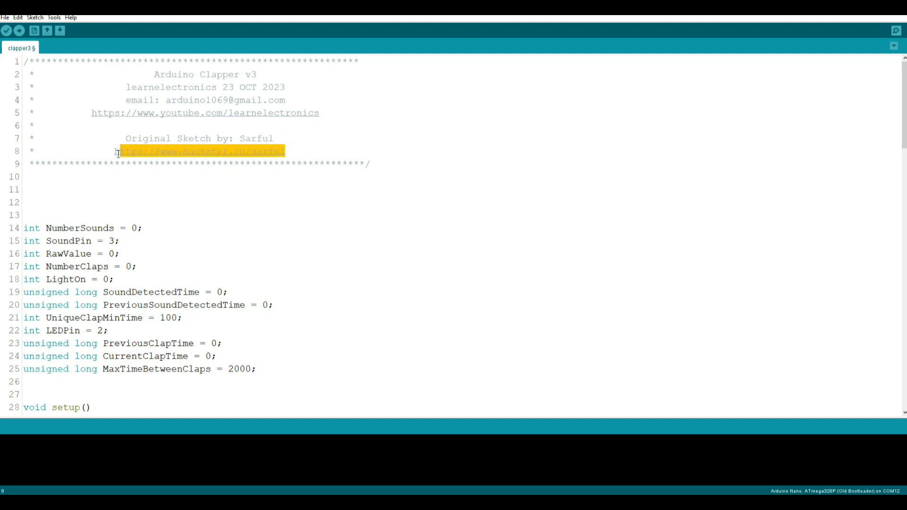
scroll("down", 3)
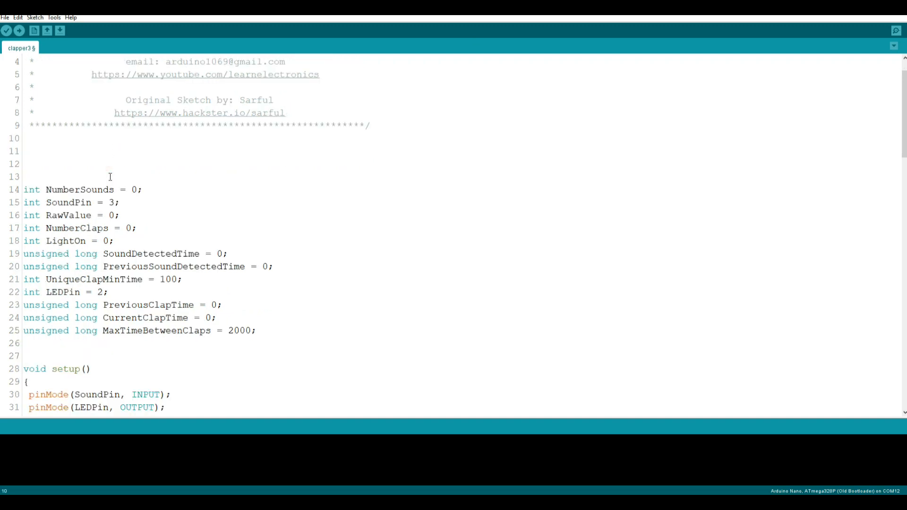
scroll("down", 3)
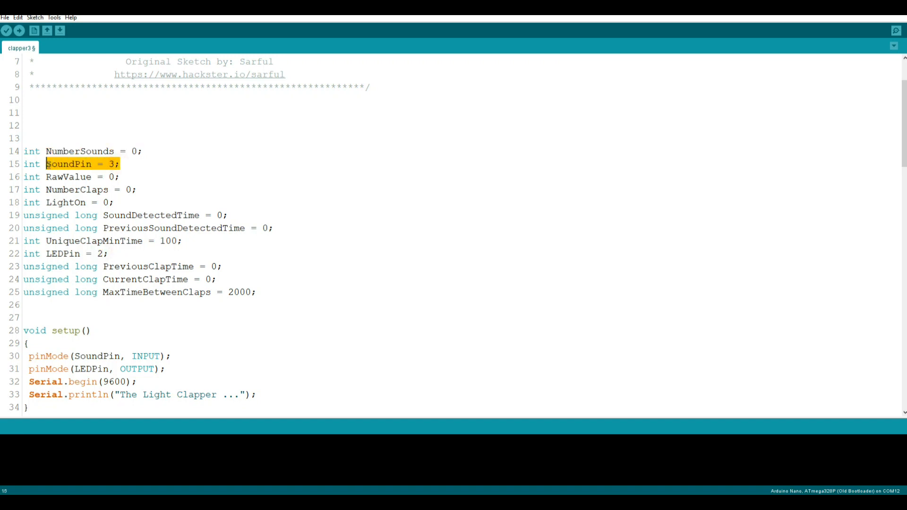
double_click(62, 253)
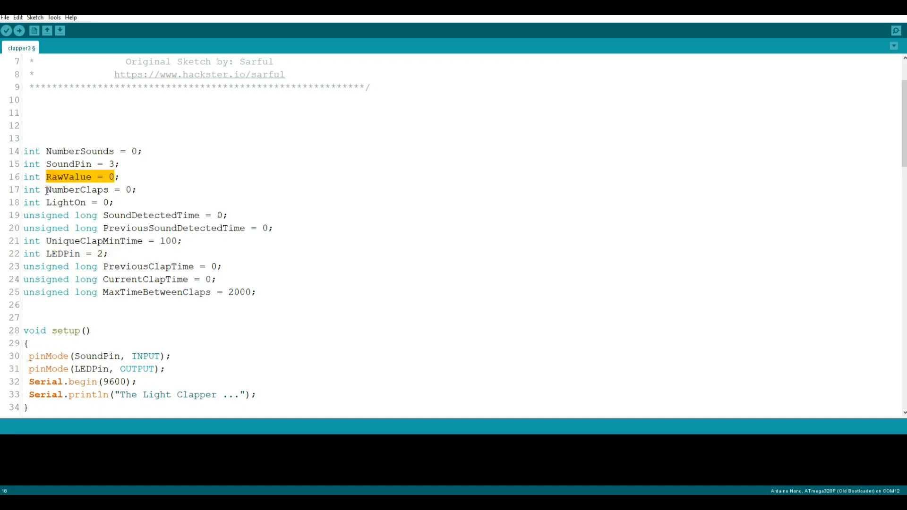
double_click(65, 202)
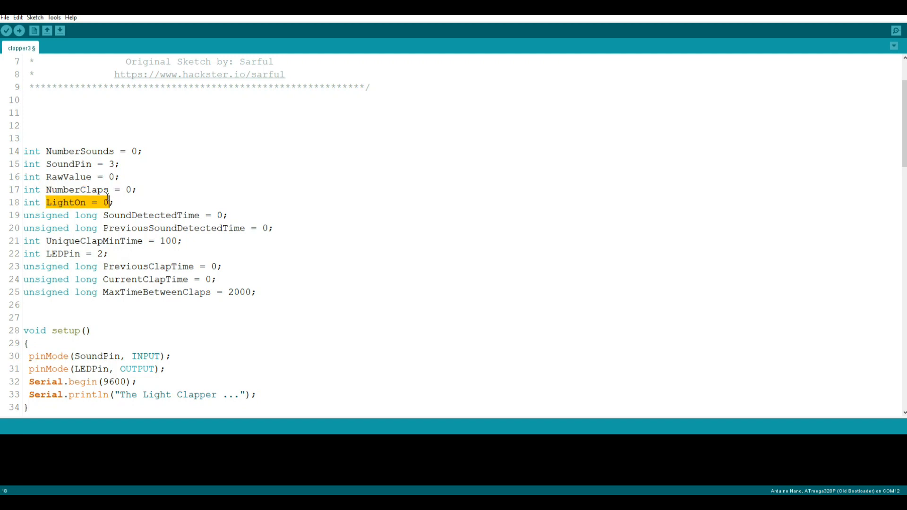
mouse_move(136, 173)
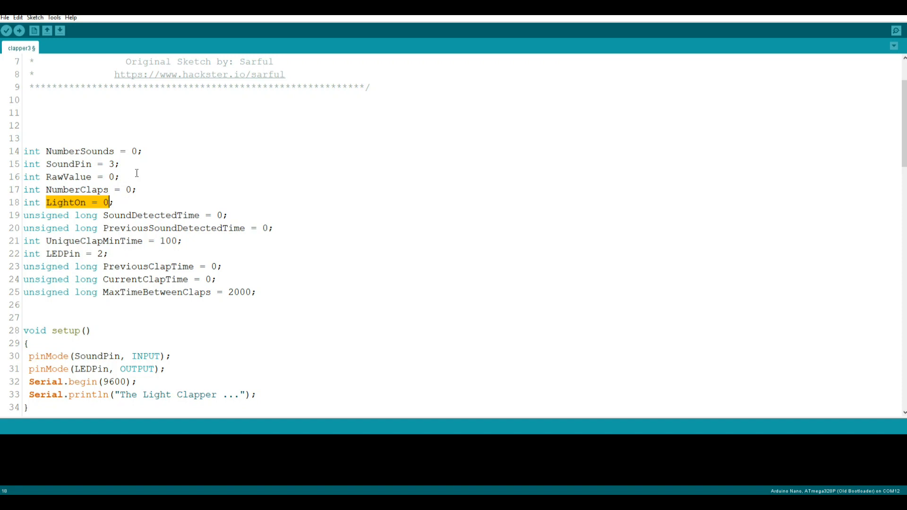
mouse_move(161, 174)
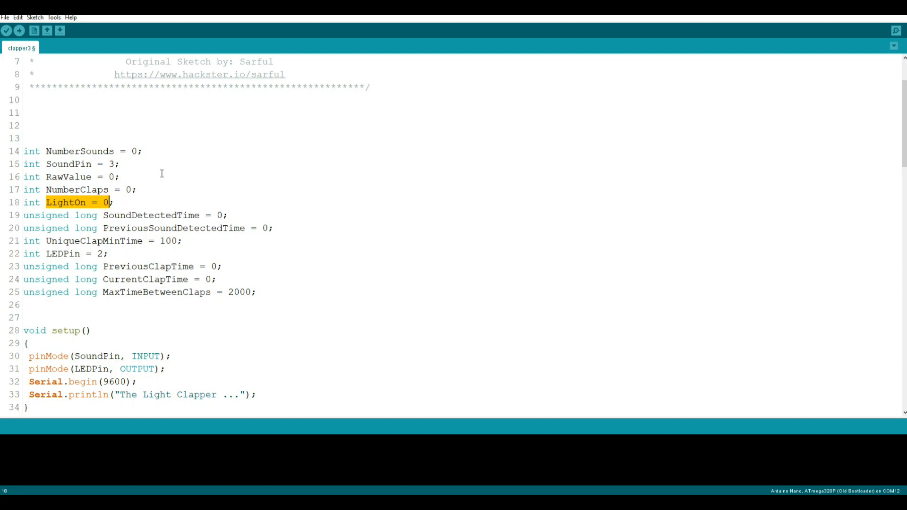
Highlight the pinMode call and the LED pin output line in setup().
scroll("down", 3)
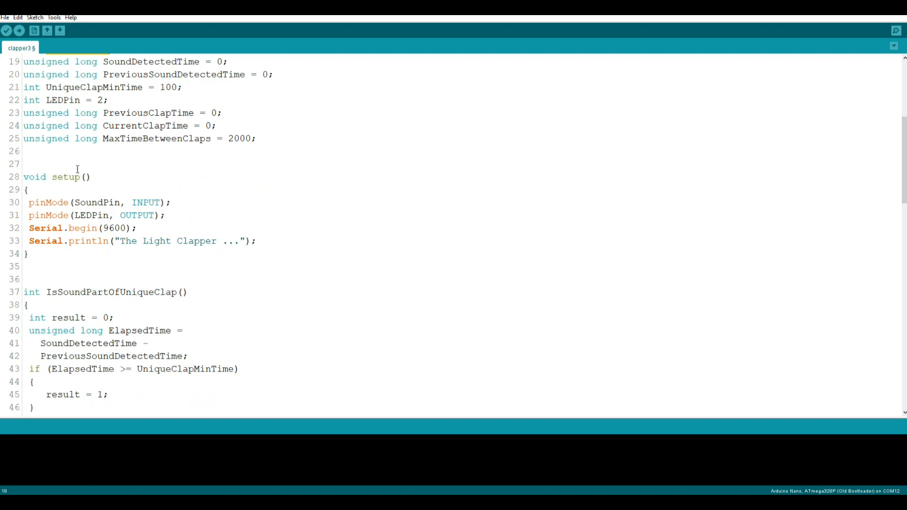
double_click(57, 203)
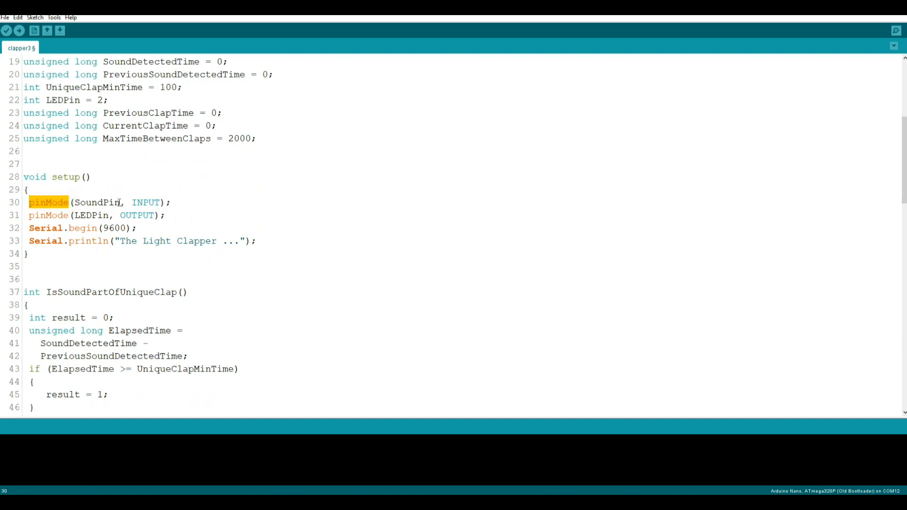
scroll("up", 3)
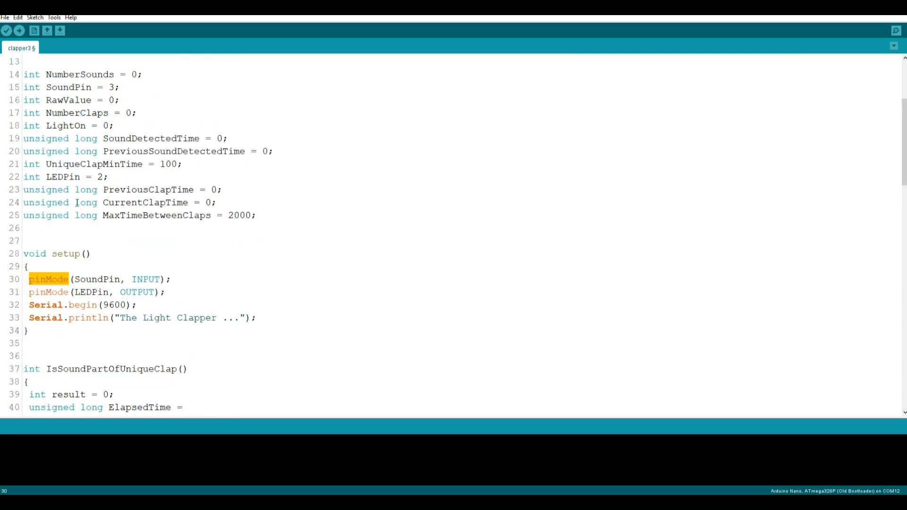
scroll("down", 3)
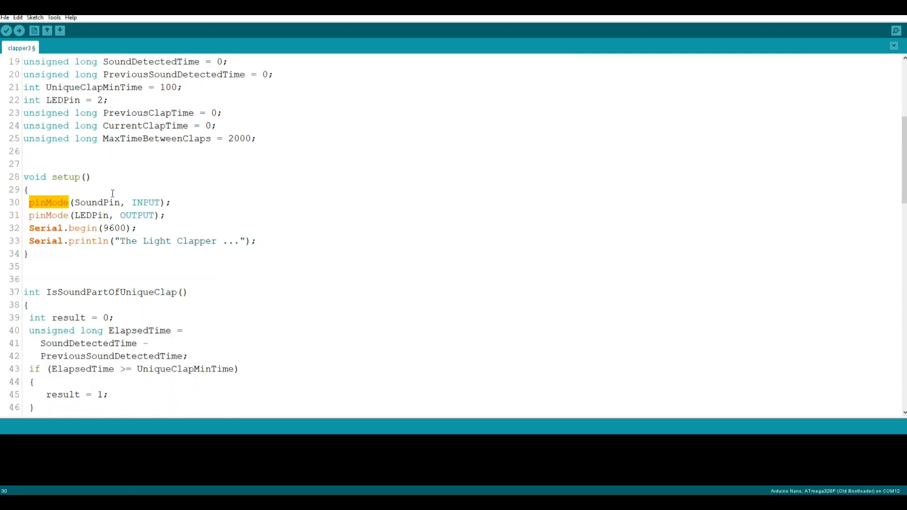
left_click(76, 216)
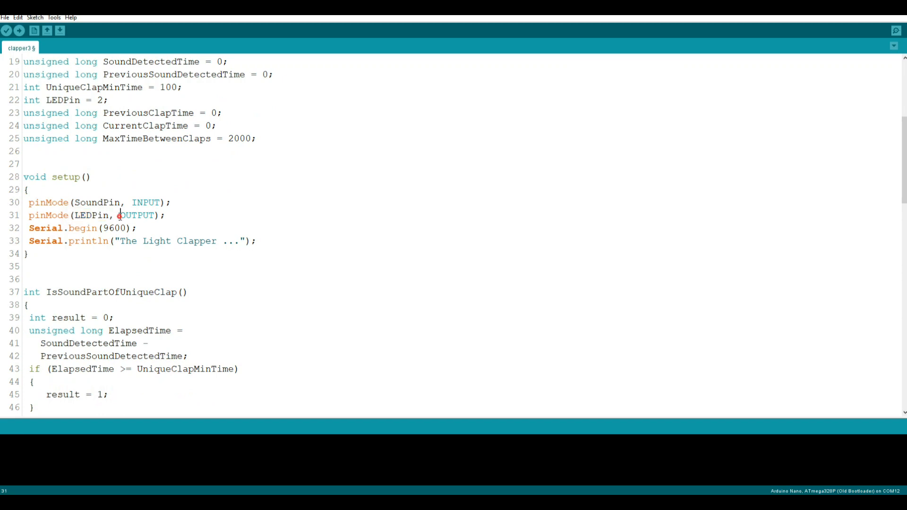
left_click(166, 216)
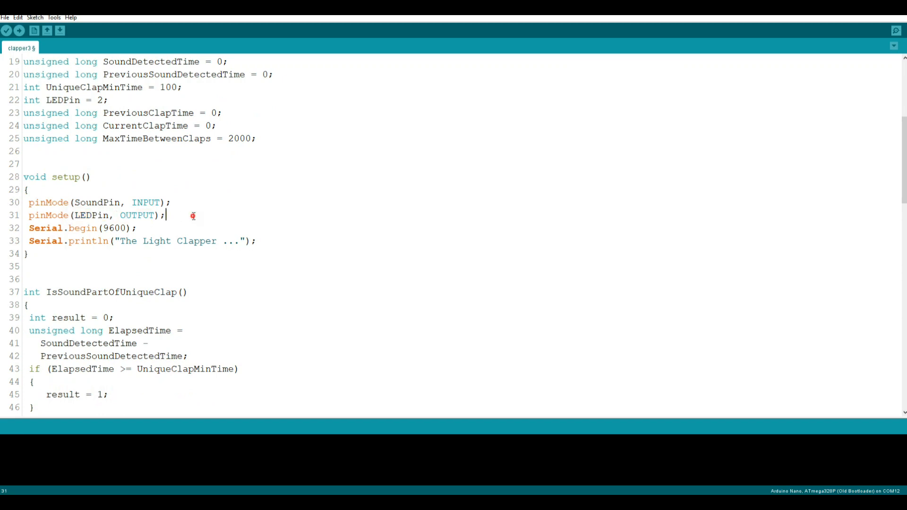
mouse_move(193, 215)
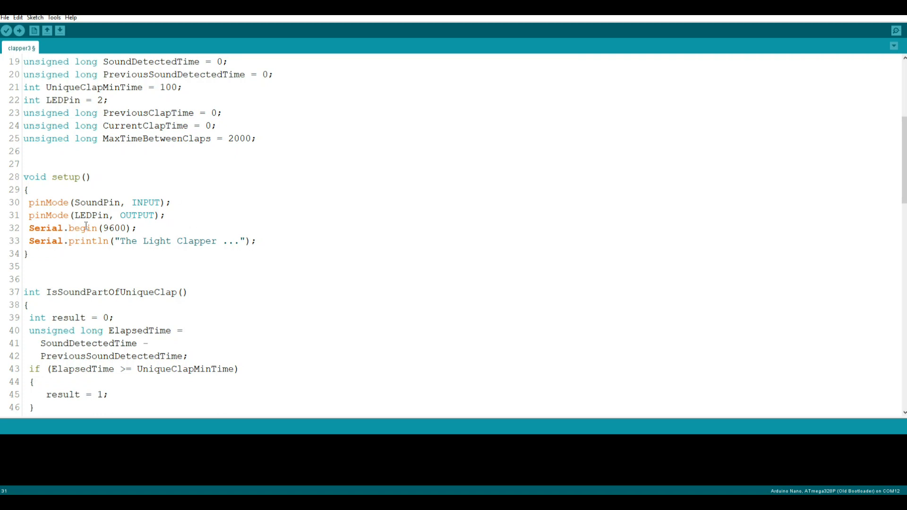
Mark the elapsed-time subtraction in the clap-detection code further down.
scroll("down", 3)
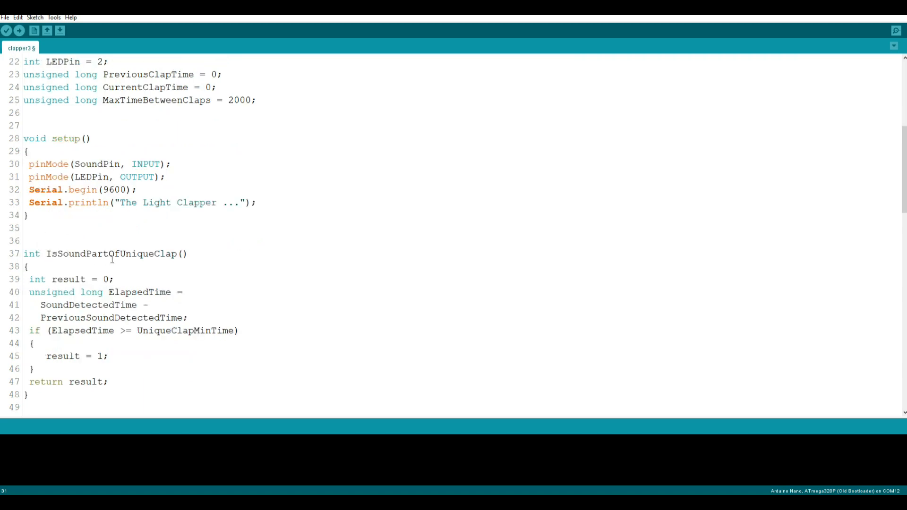
scroll("down", 3)
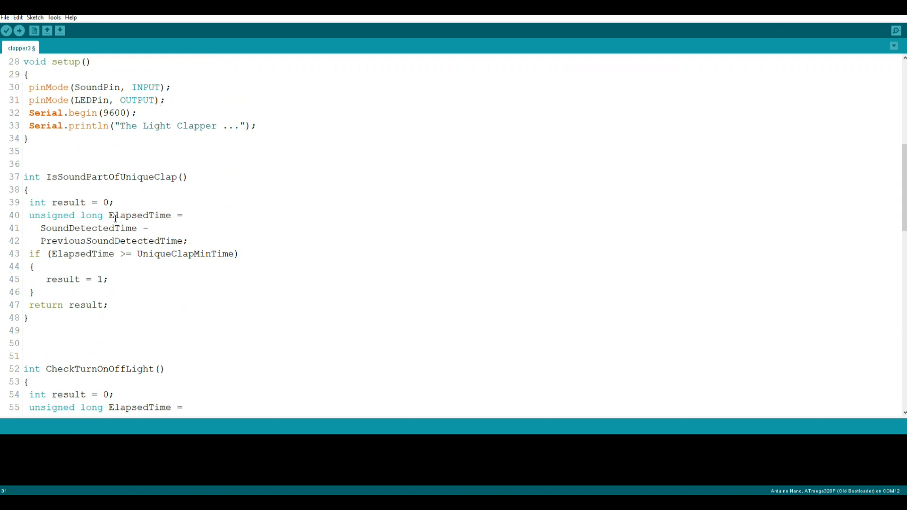
mouse_move(72, 233)
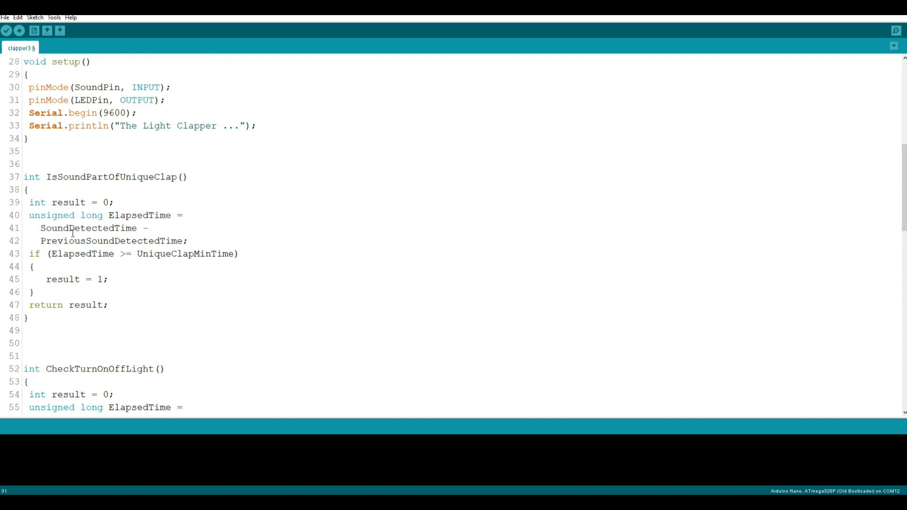
left_click(41, 228)
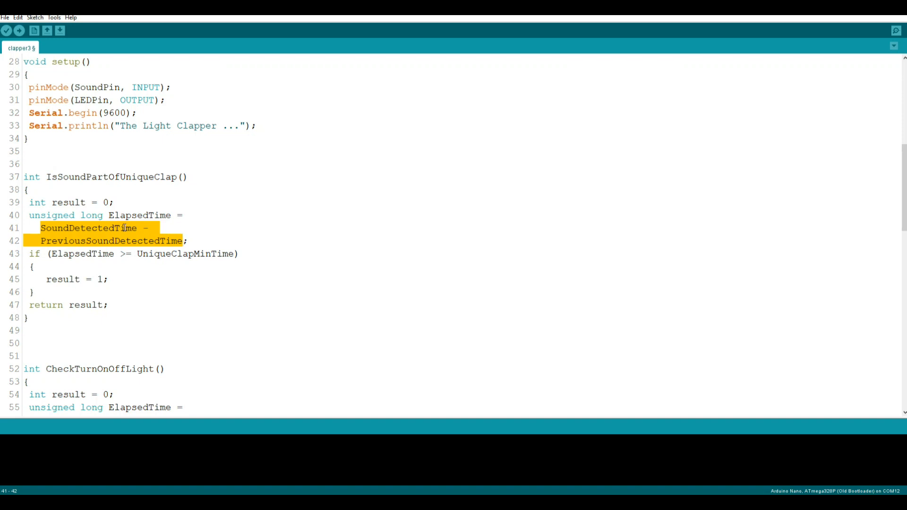
scroll("down", 3)
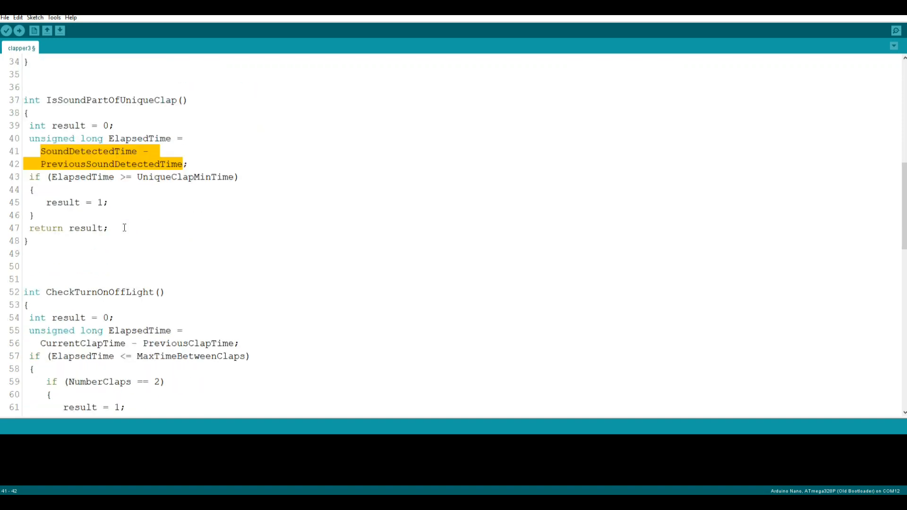
scroll("down", 3)
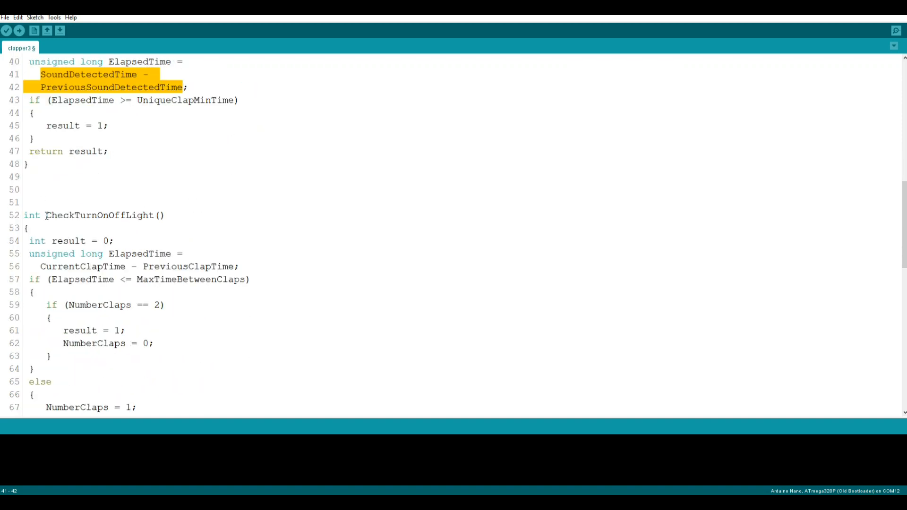
Point out CheckTurnOnOffLight's initial result value, the result = 1 line and the NumberClaps reset.
double_click(103, 216)
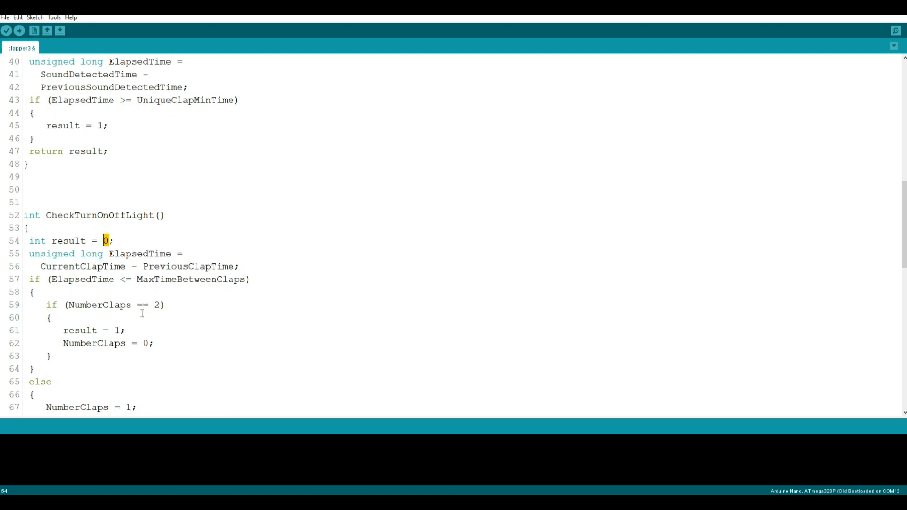
scroll("down", 3)
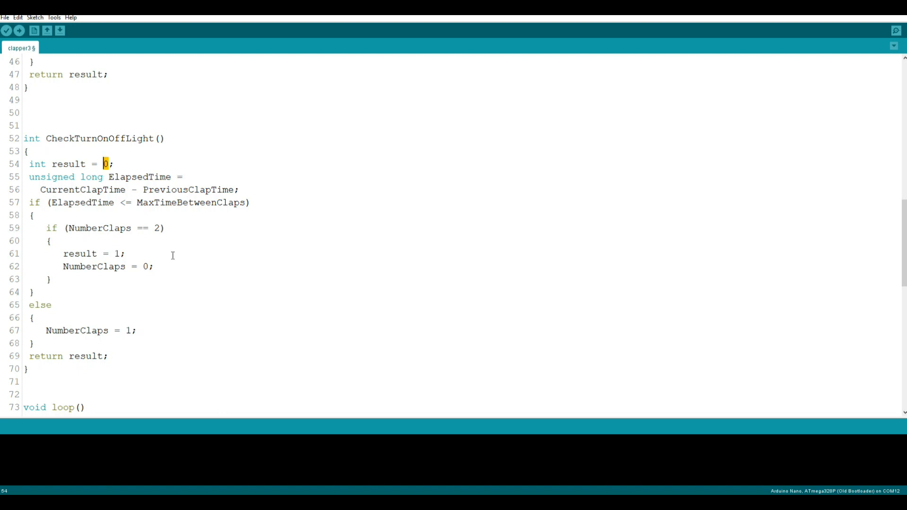
left_click(123, 253)
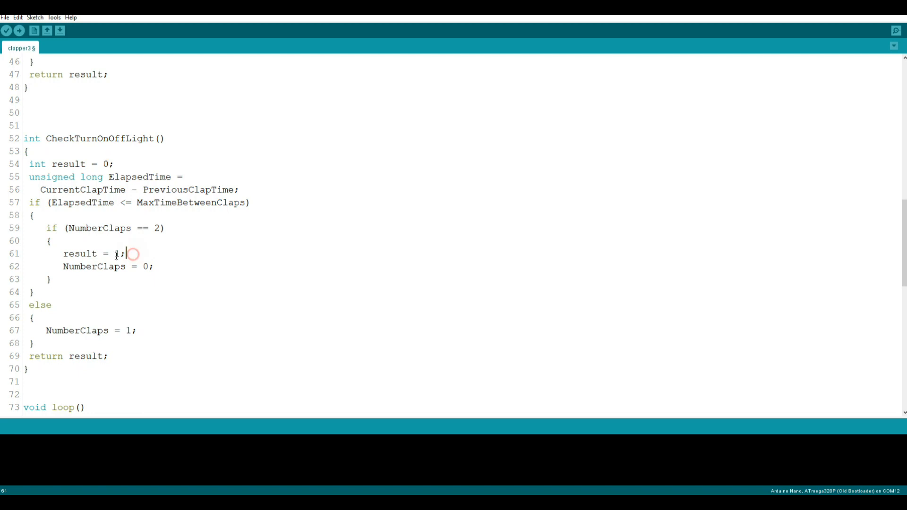
left_click(63, 266)
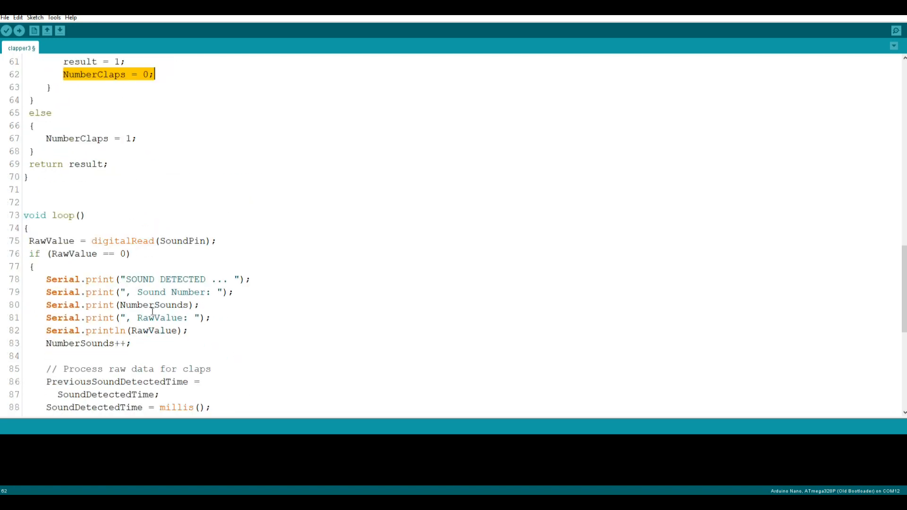
Scroll through loop() to the light on/off code, then back up toward setup().
scroll("down", 3)
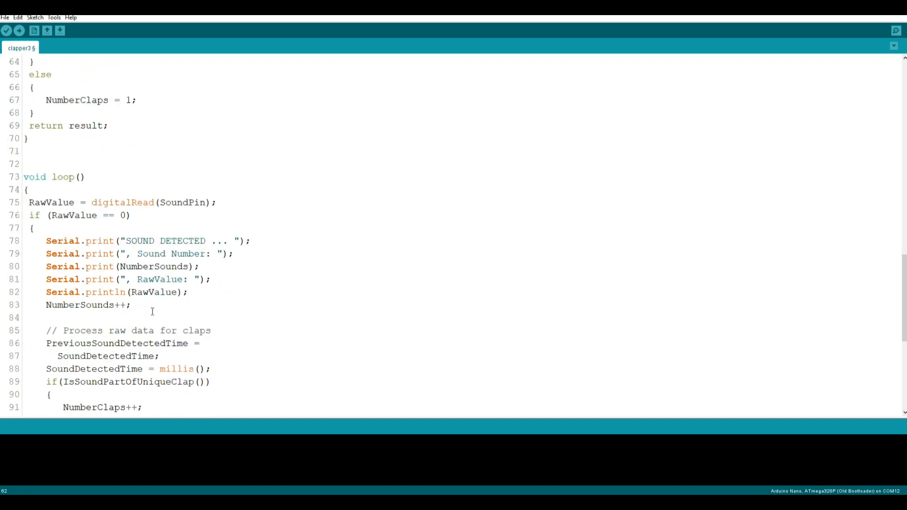
scroll("down", 3)
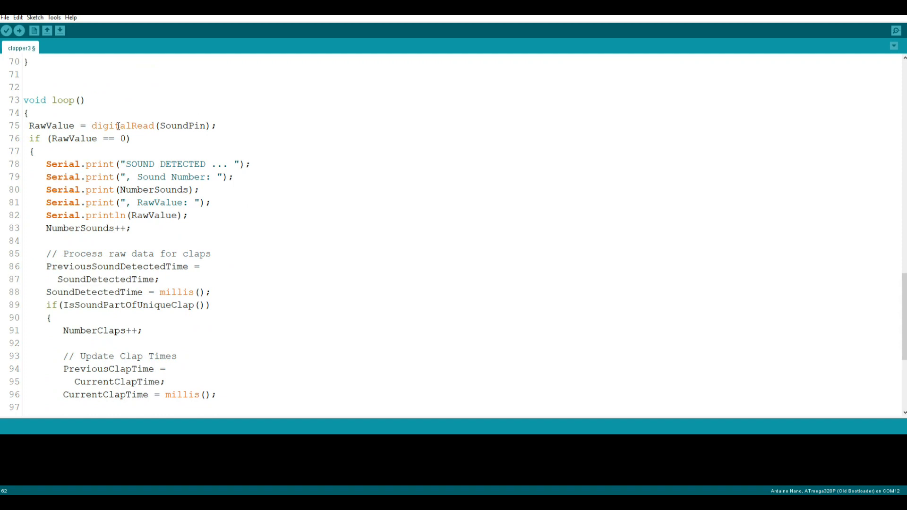
mouse_move(880, 20)
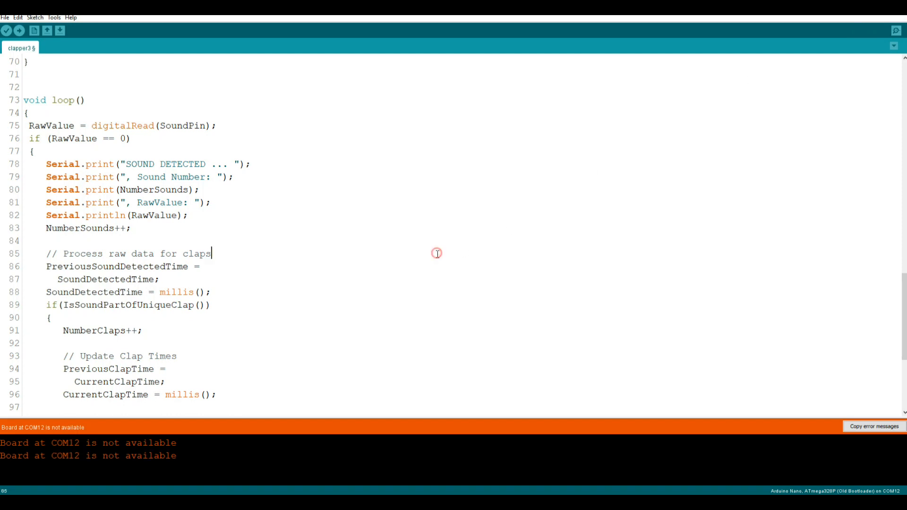
scroll("down", 3)
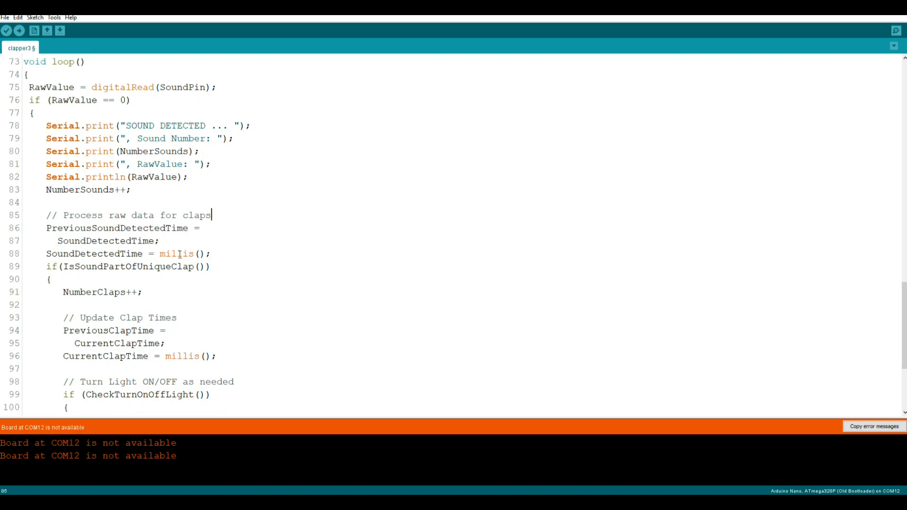
mouse_move(194, 274)
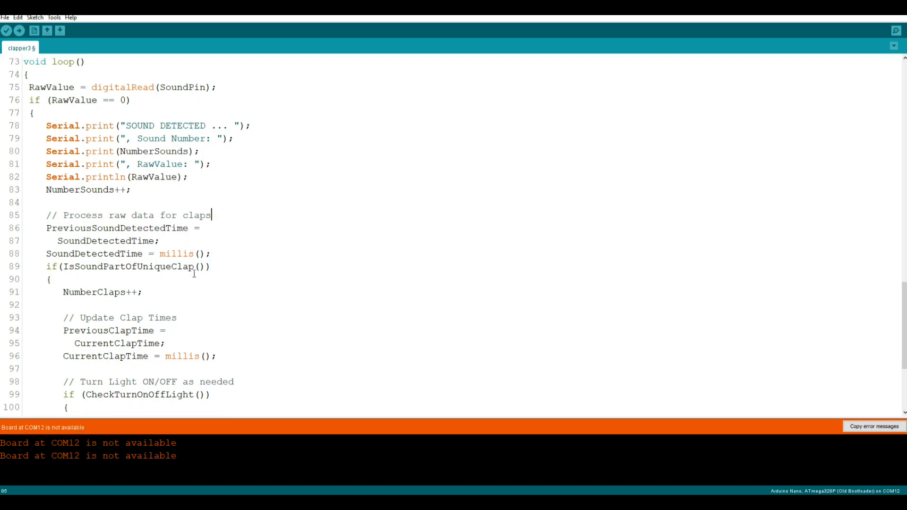
scroll("down", 3)
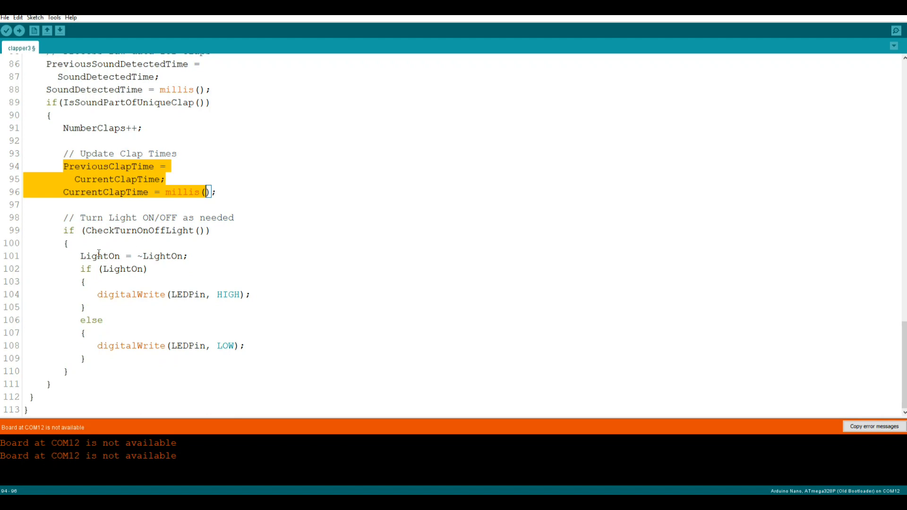
mouse_move(289, 281)
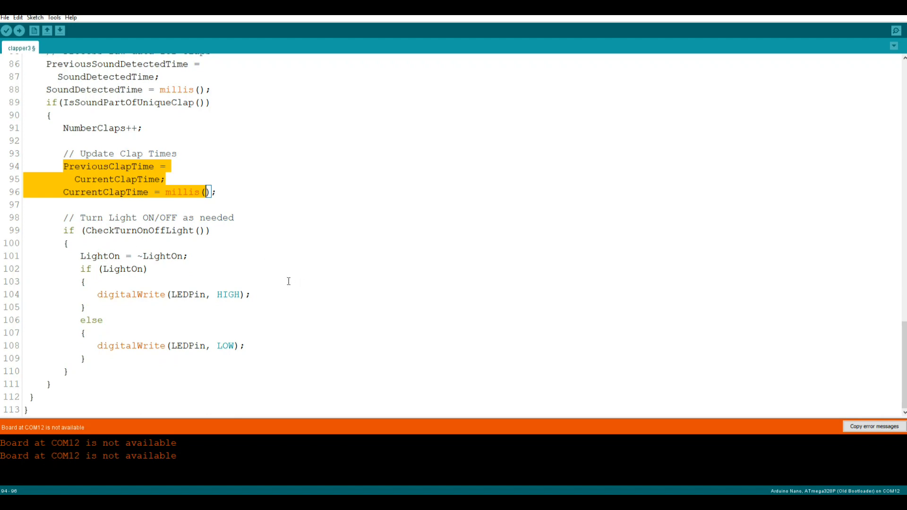
scroll("up", 3)
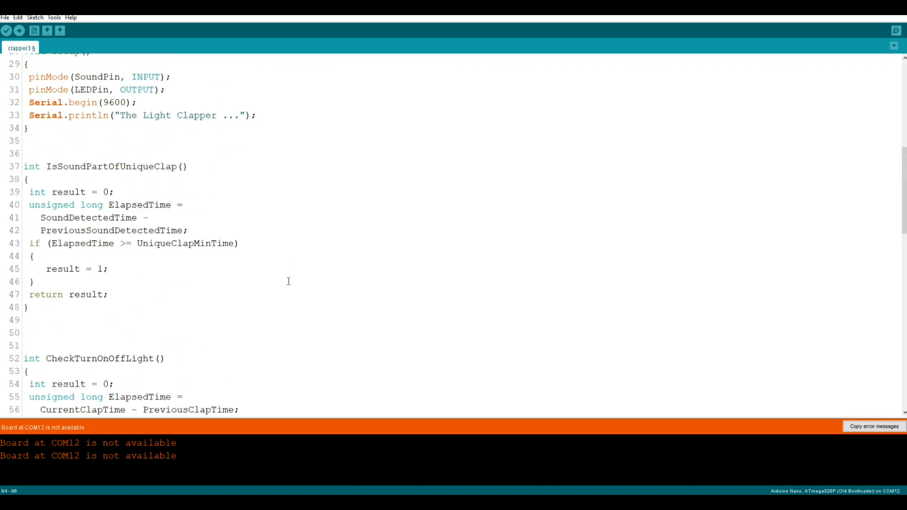
scroll("up", 3)
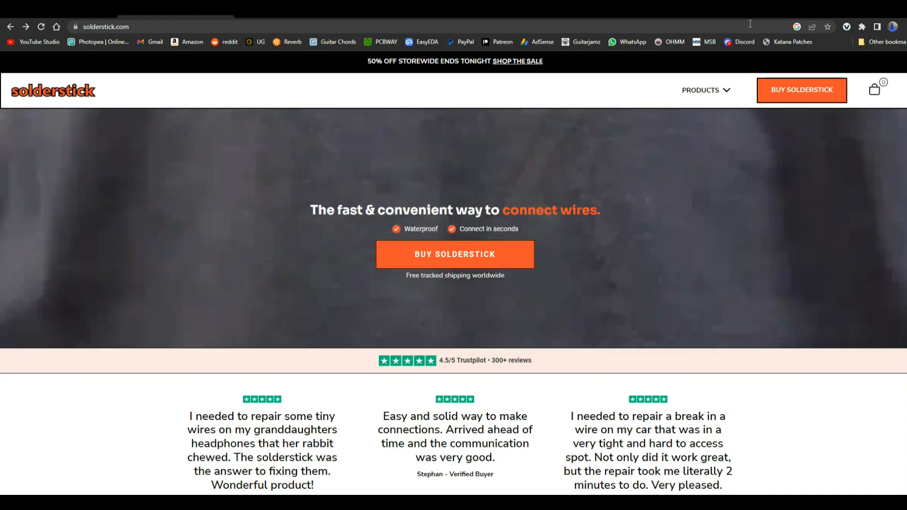
Scroll to Best Sellers and open the T-TAP Wire Connectors product page.
scroll("down", 3)
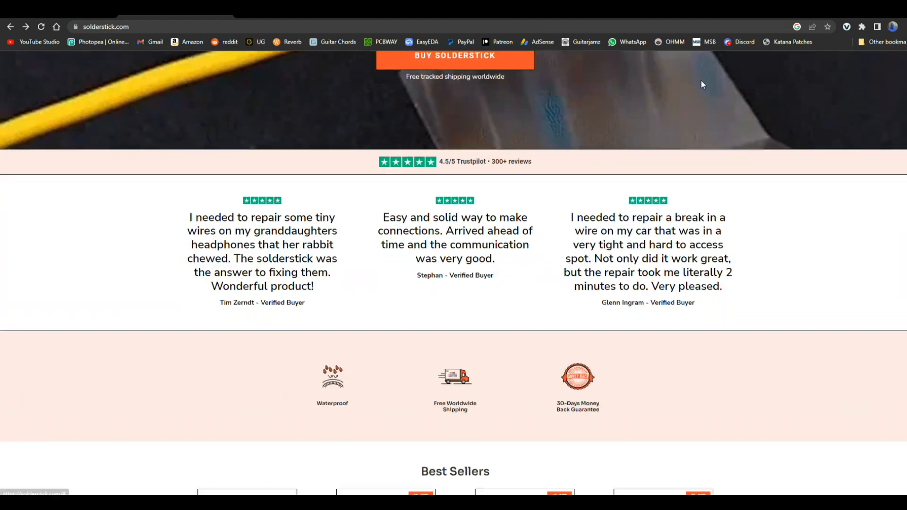
scroll("down", 3)
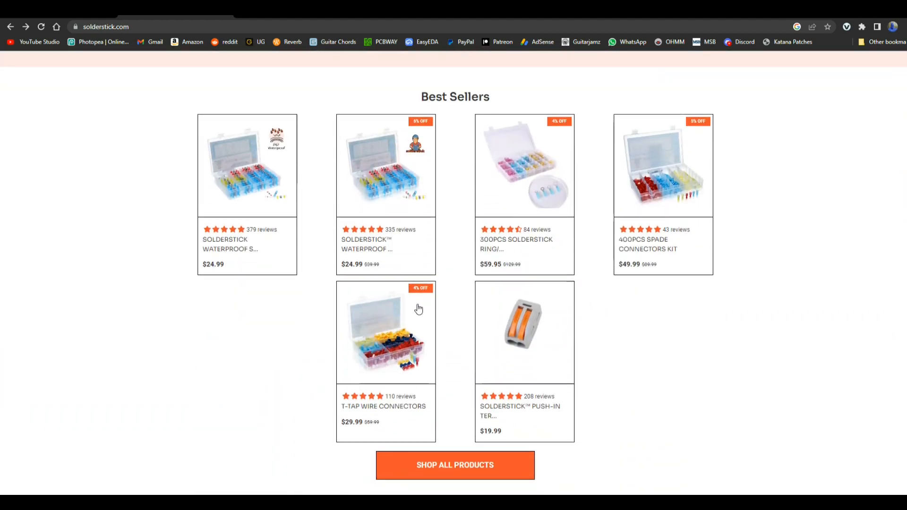
left_click(385, 332)
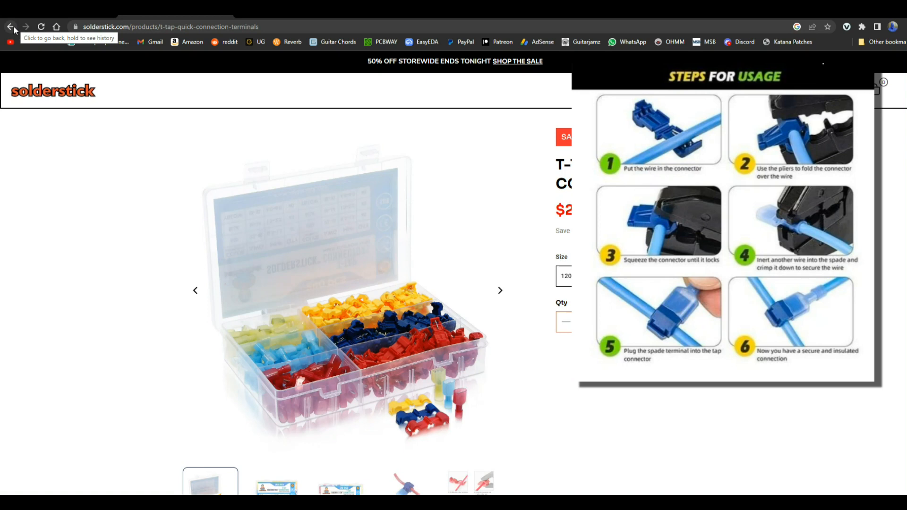
Go back past the waterproof solder kit and spade connector pages, view the 300PCS ring/eyelets set, then return to the home page.
left_click(11, 26)
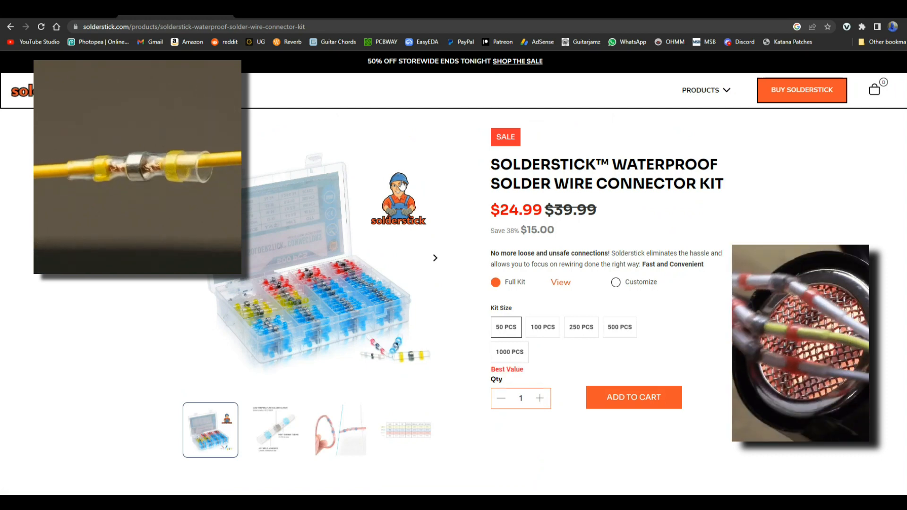
mouse_move(11, 27)
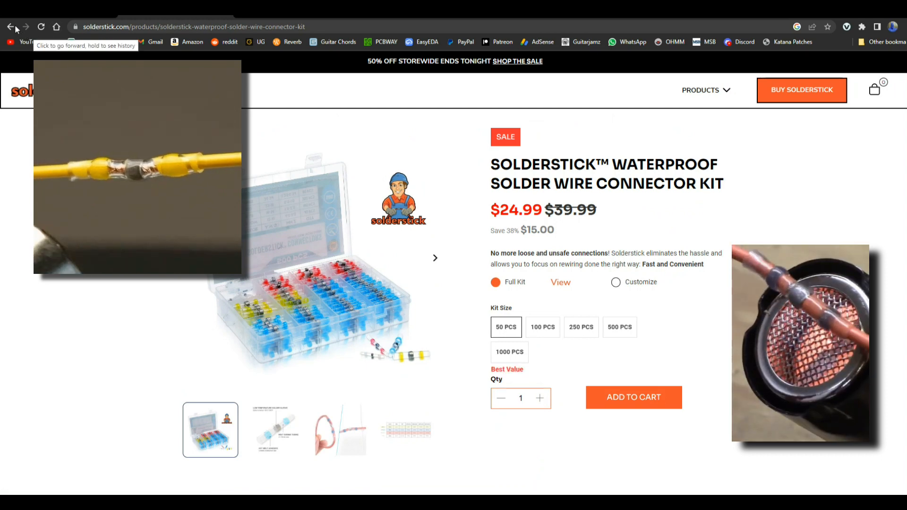
left_click(10, 27)
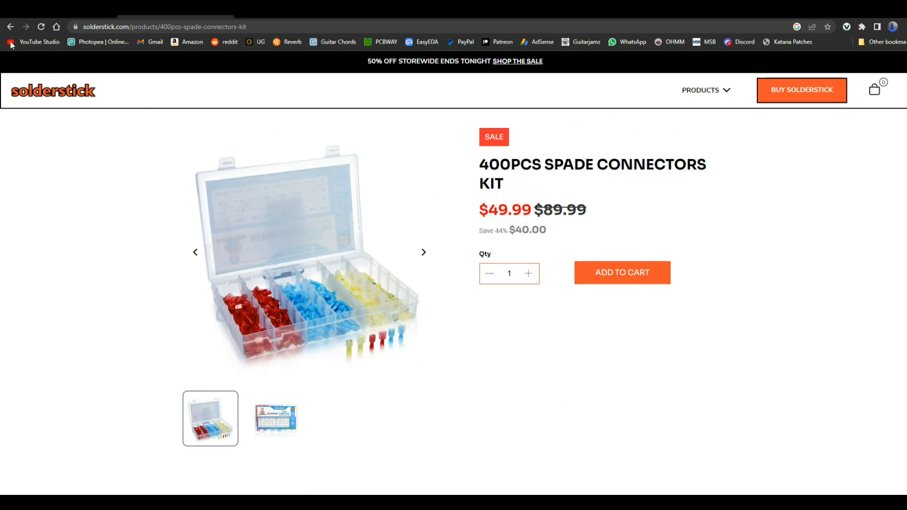
left_click(10, 27)
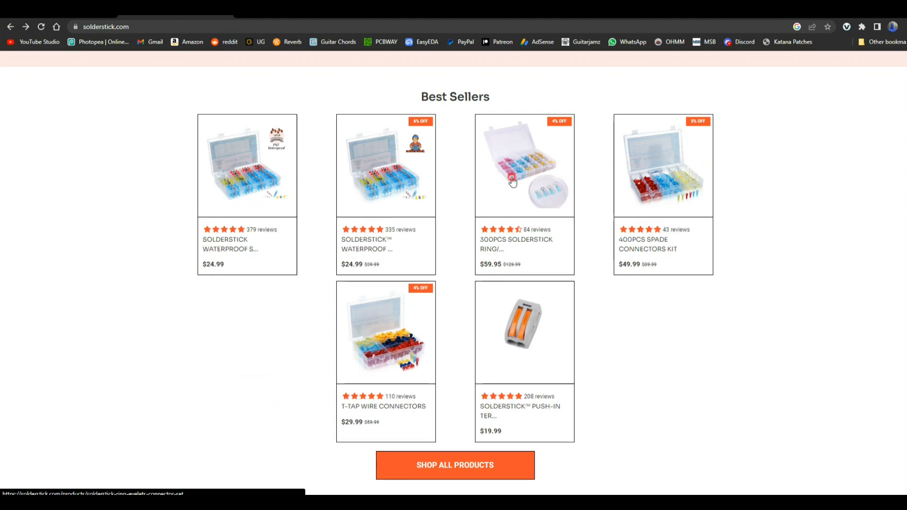
left_click(523, 164)
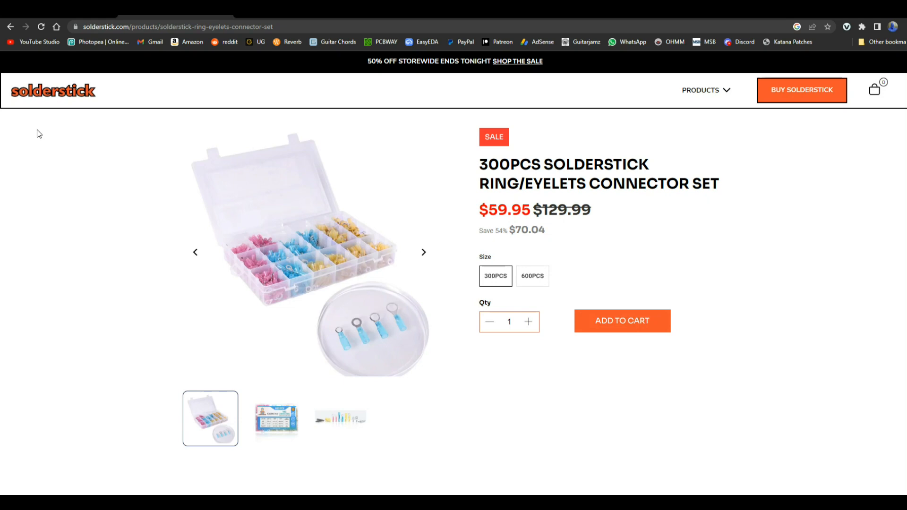
mouse_move(269, 94)
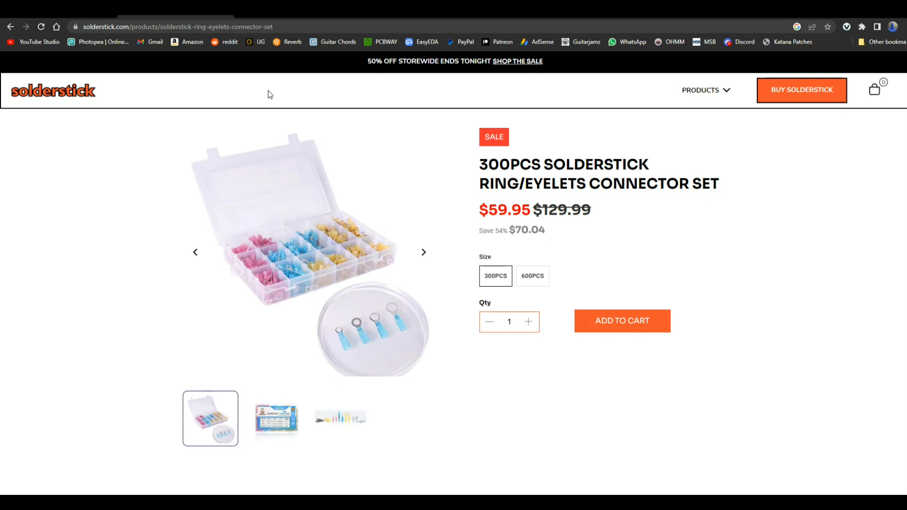
mouse_move(10, 26)
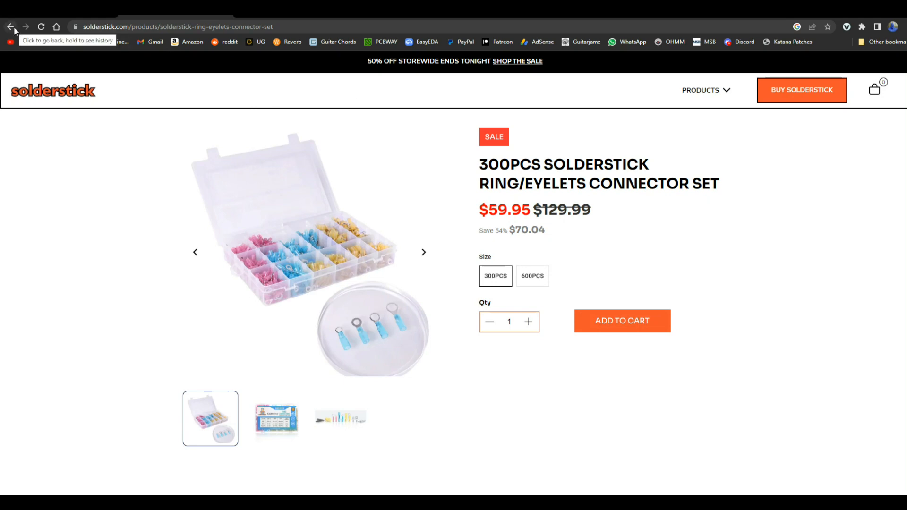
left_click(11, 27)
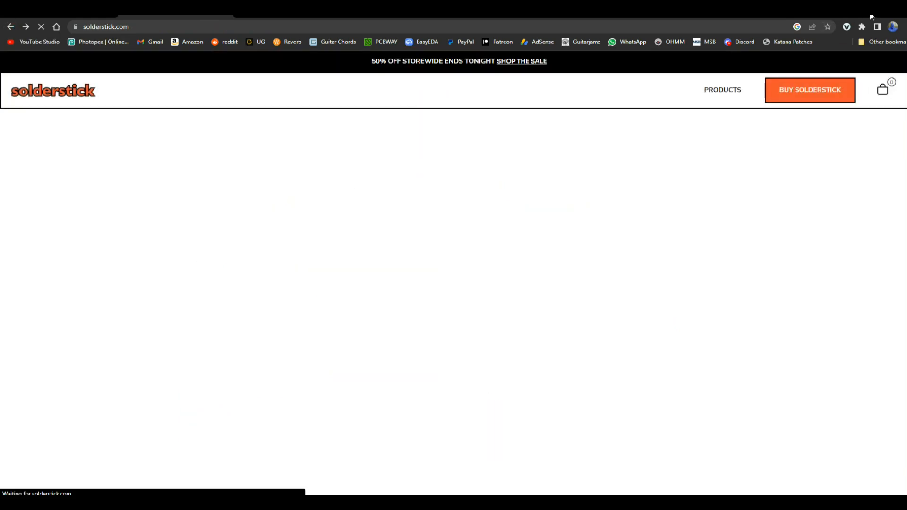